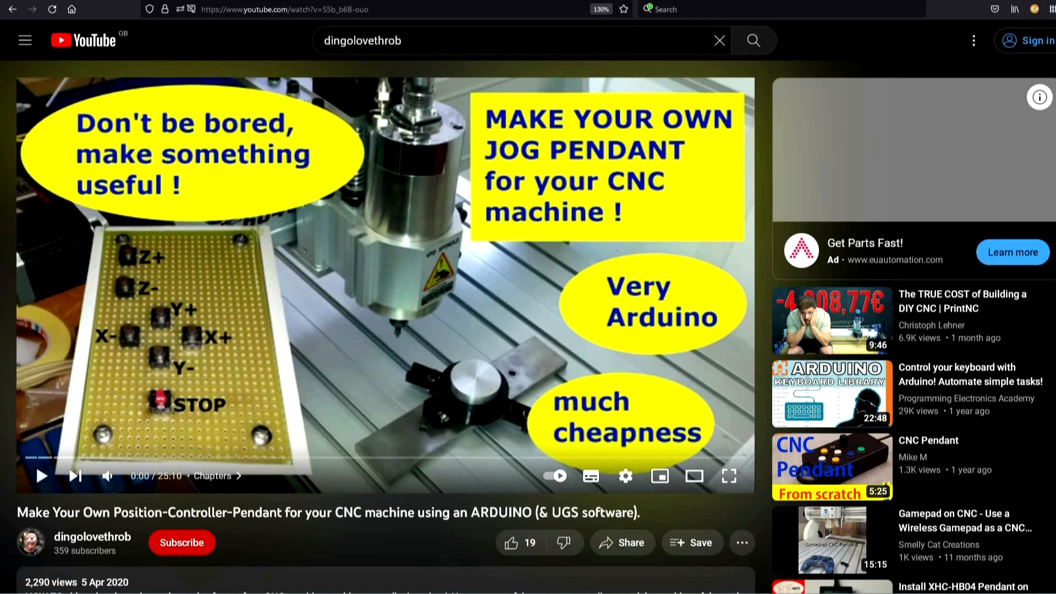
pyautogui.moveTo(27, 456)
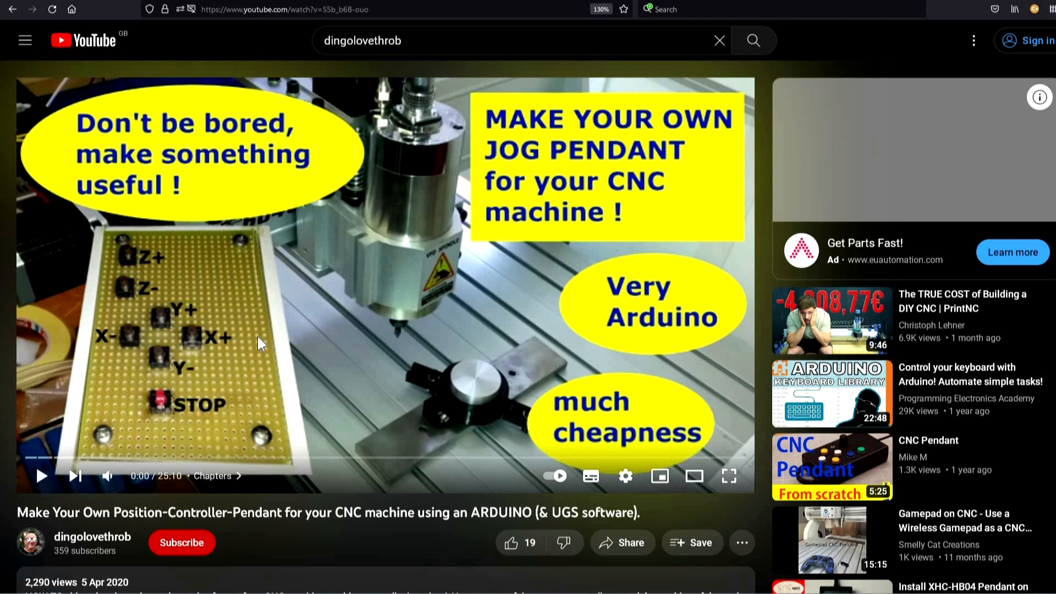
pyautogui.moveTo(239, 311)
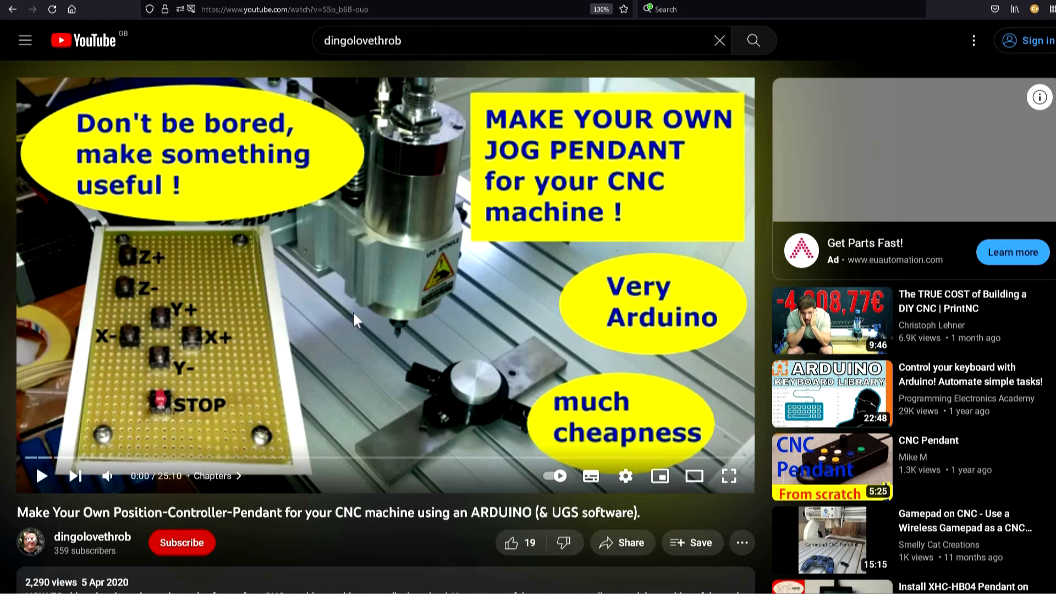
pyautogui.moveTo(357, 321)
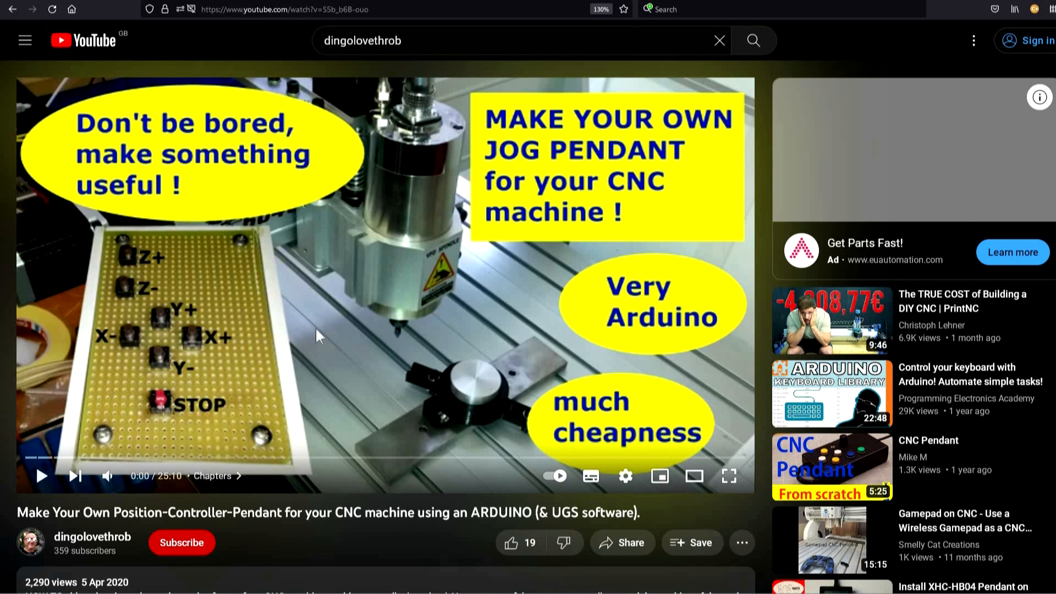
pyautogui.moveTo(337, 326)
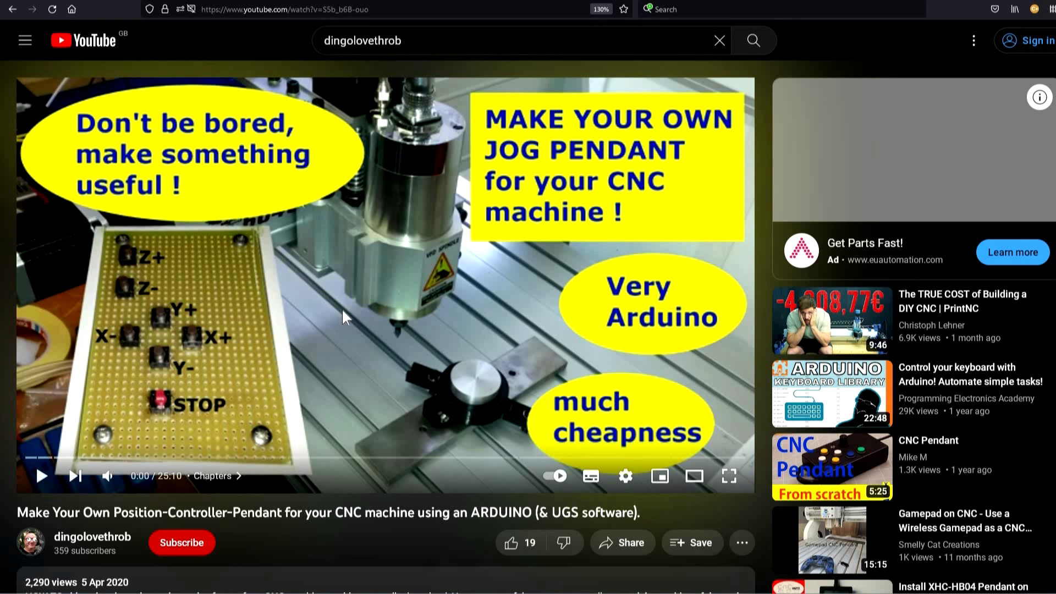
pyautogui.moveTo(424, 319)
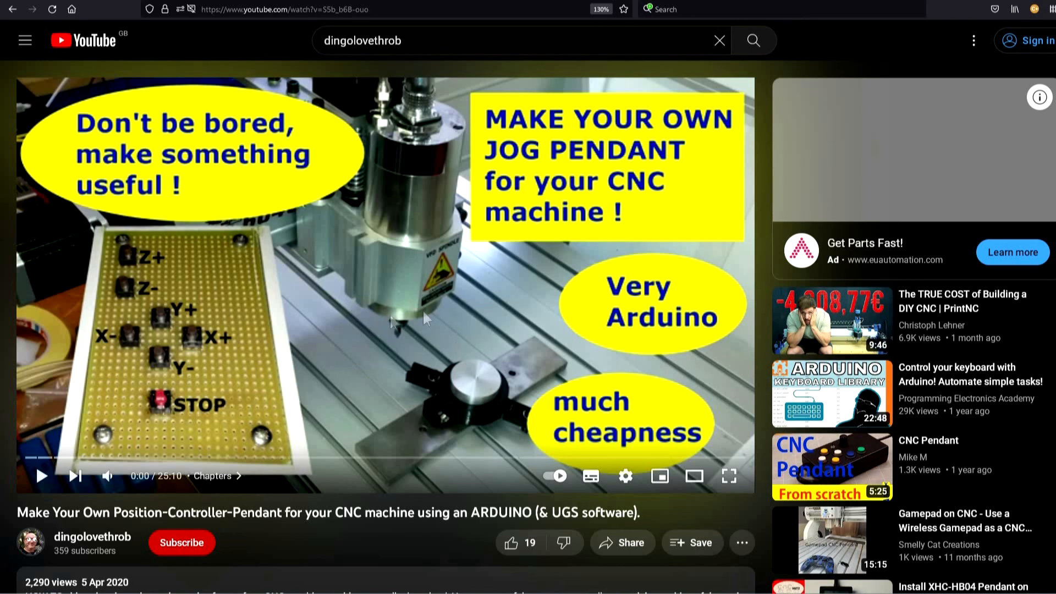
pyautogui.moveTo(347, 345)
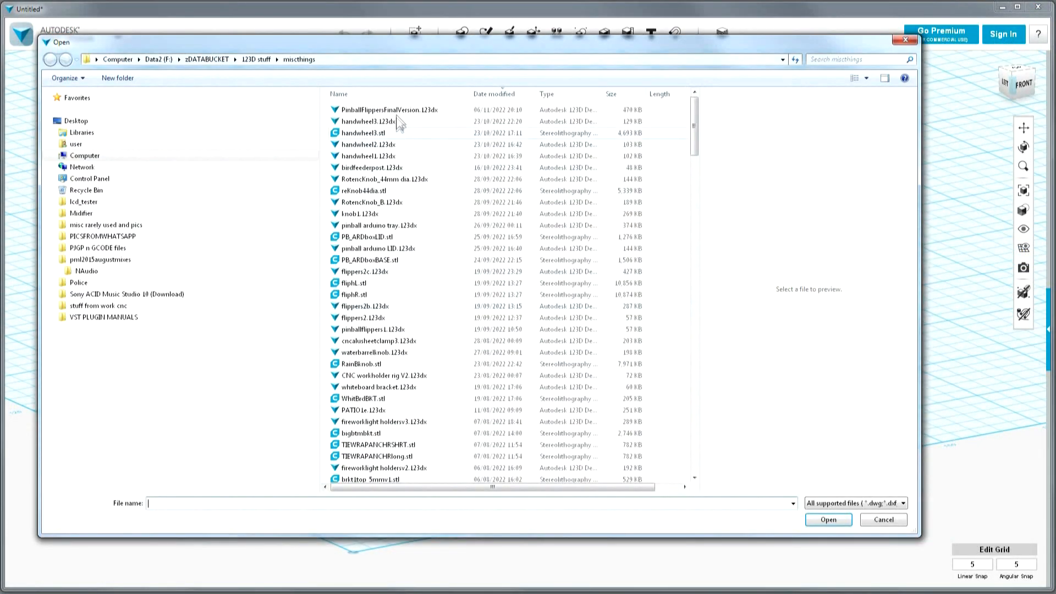
# Open PinballFlippersFinalVersion.123dx from the misc things folder.
pyautogui.click(386, 109)
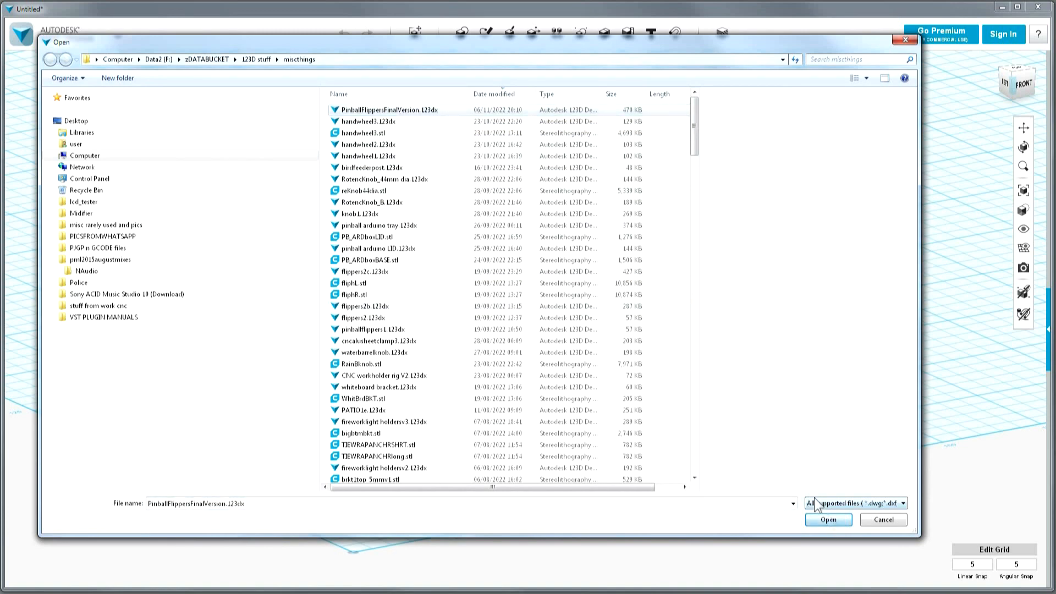
pyautogui.click(827, 519)
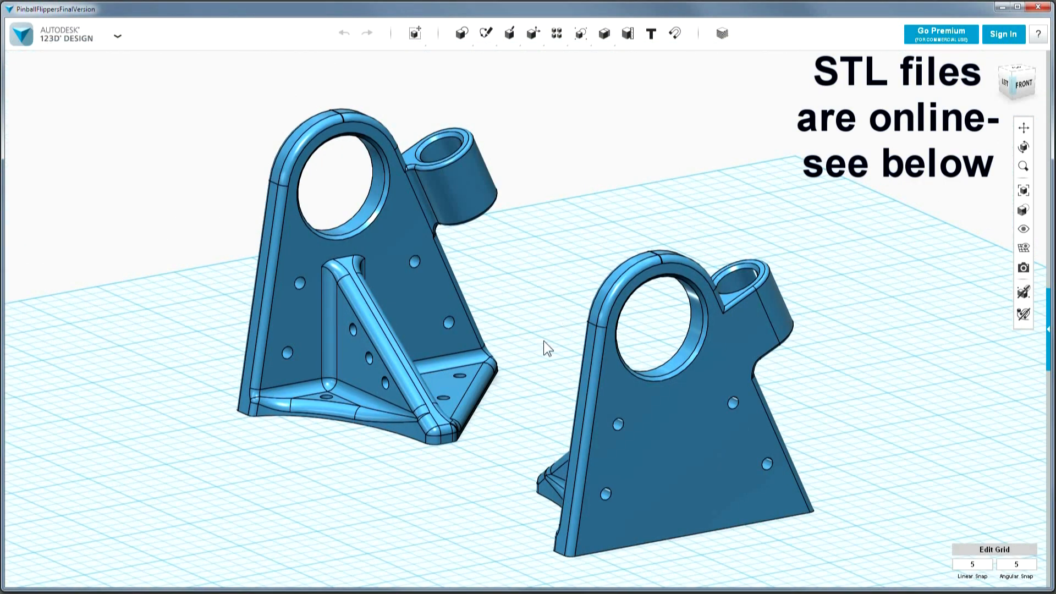
# Orbit the view to show the brackets' other side and their triangular ribs.
pyautogui.moveTo(546, 347); pyautogui.dragTo(576, 352)
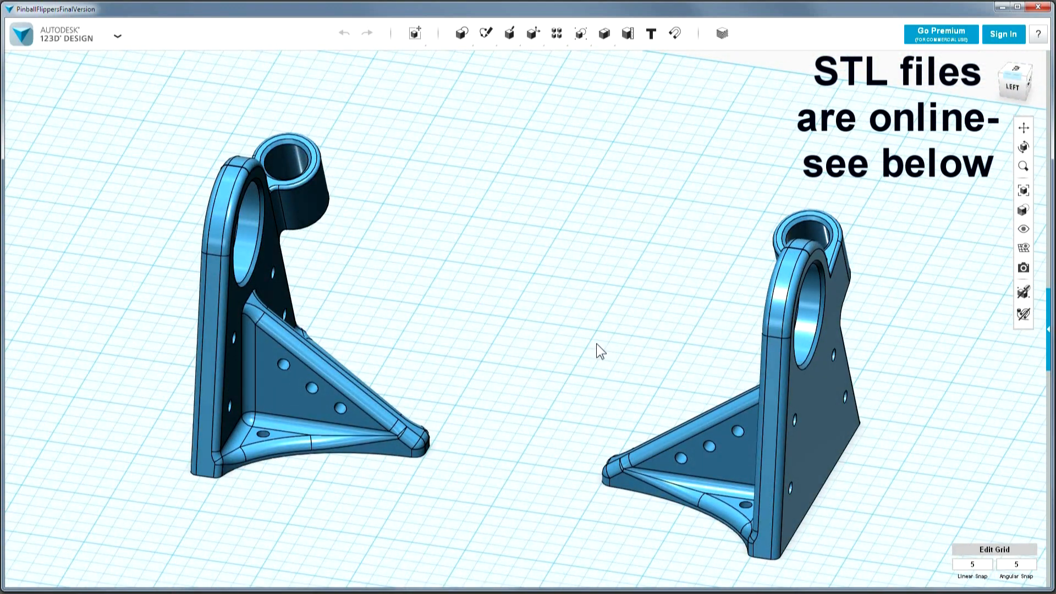
pyautogui.moveTo(610, 348)
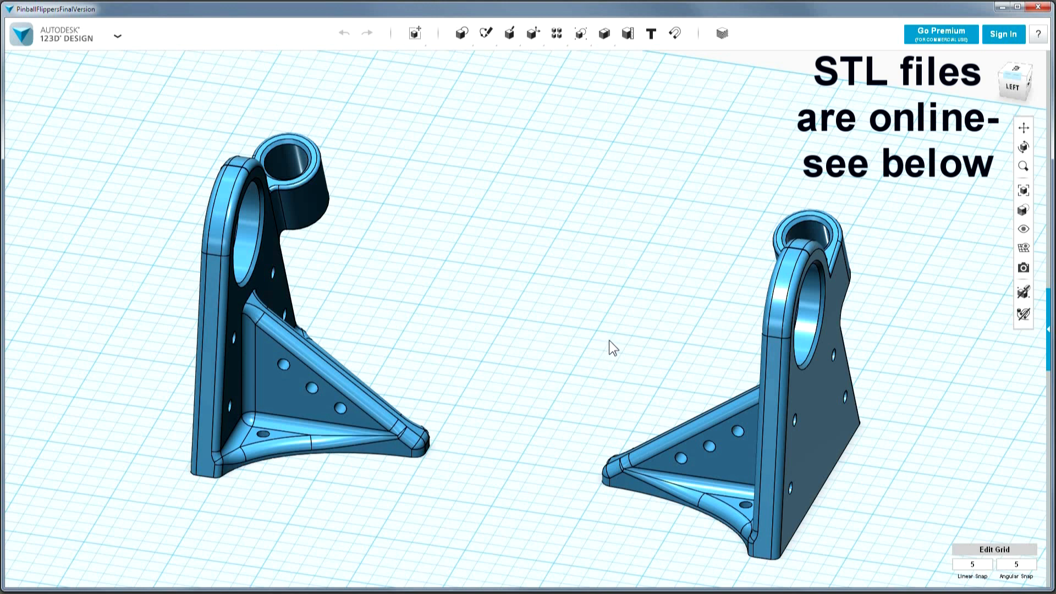
pyautogui.moveTo(628, 346)
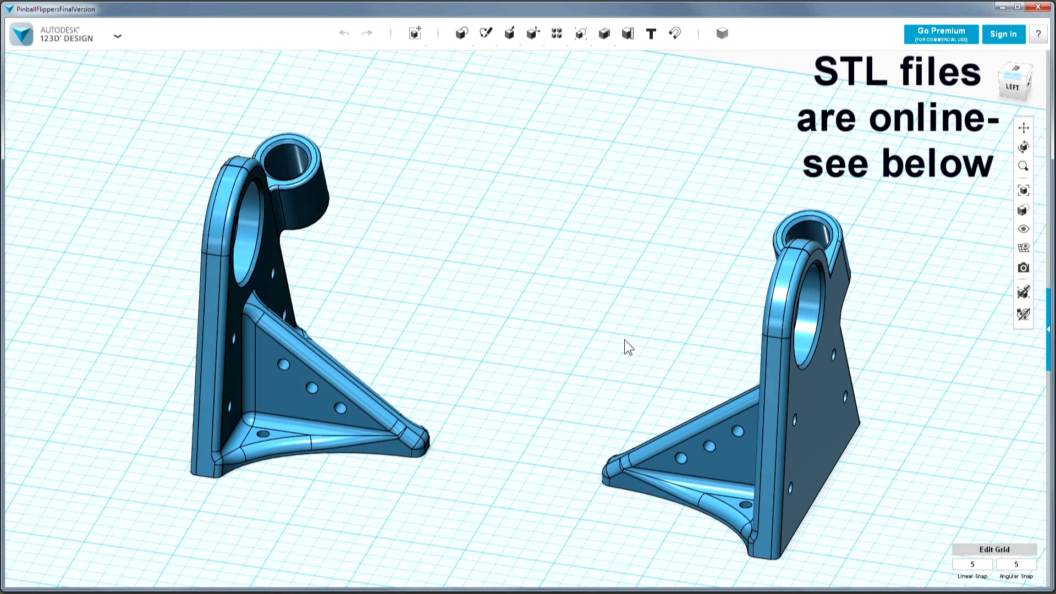
pyautogui.moveTo(857, 322)
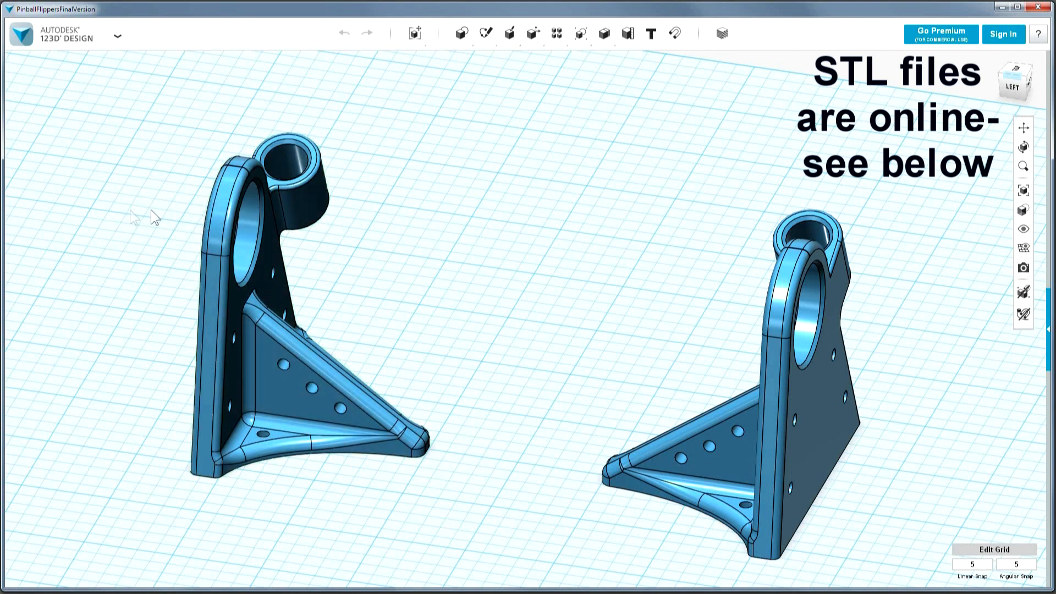
pyautogui.moveTo(826, 215)
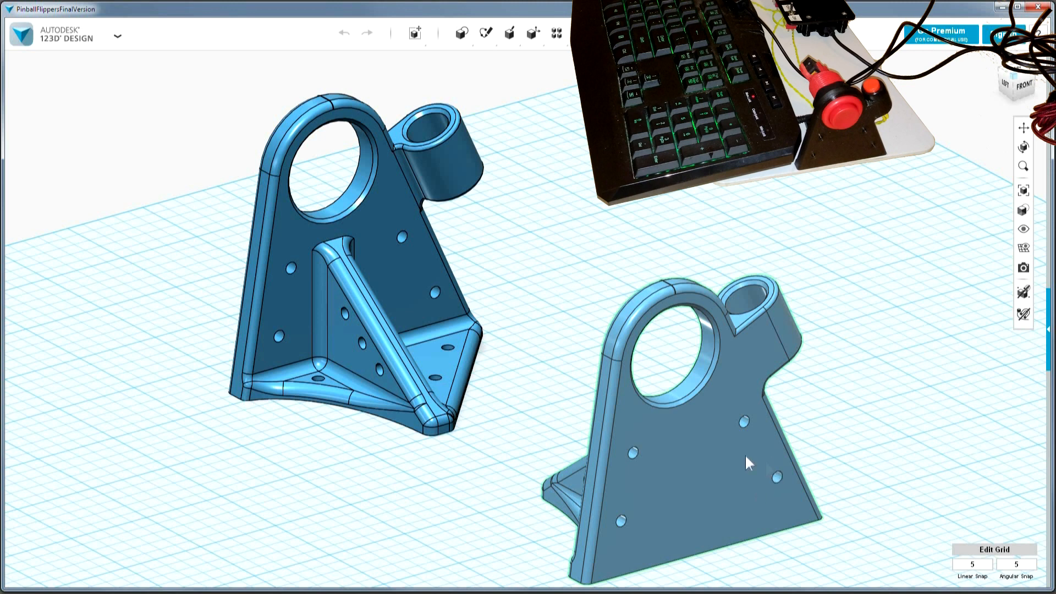
pyautogui.moveTo(768, 474)
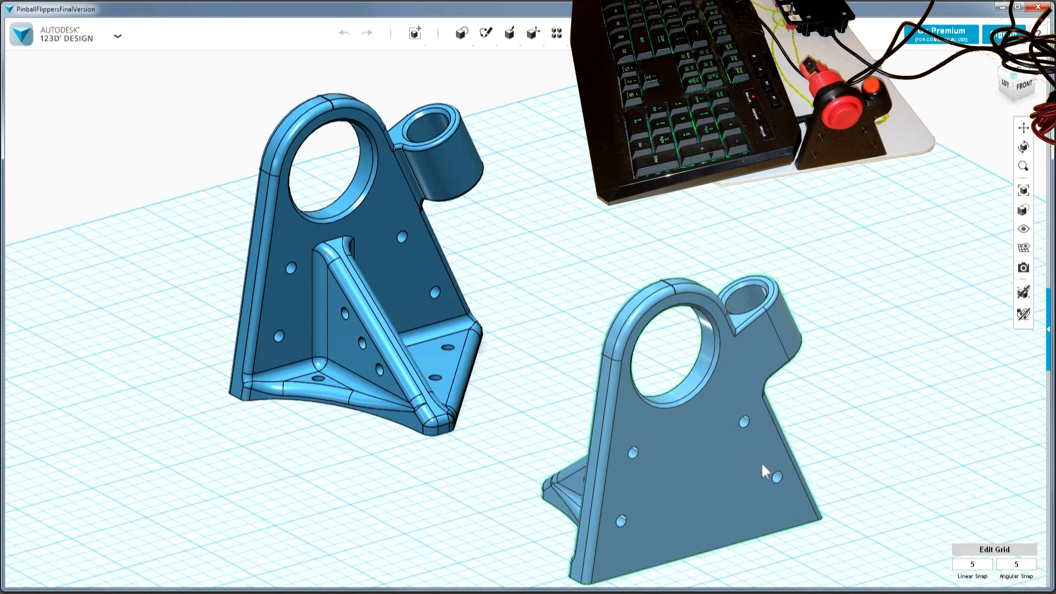